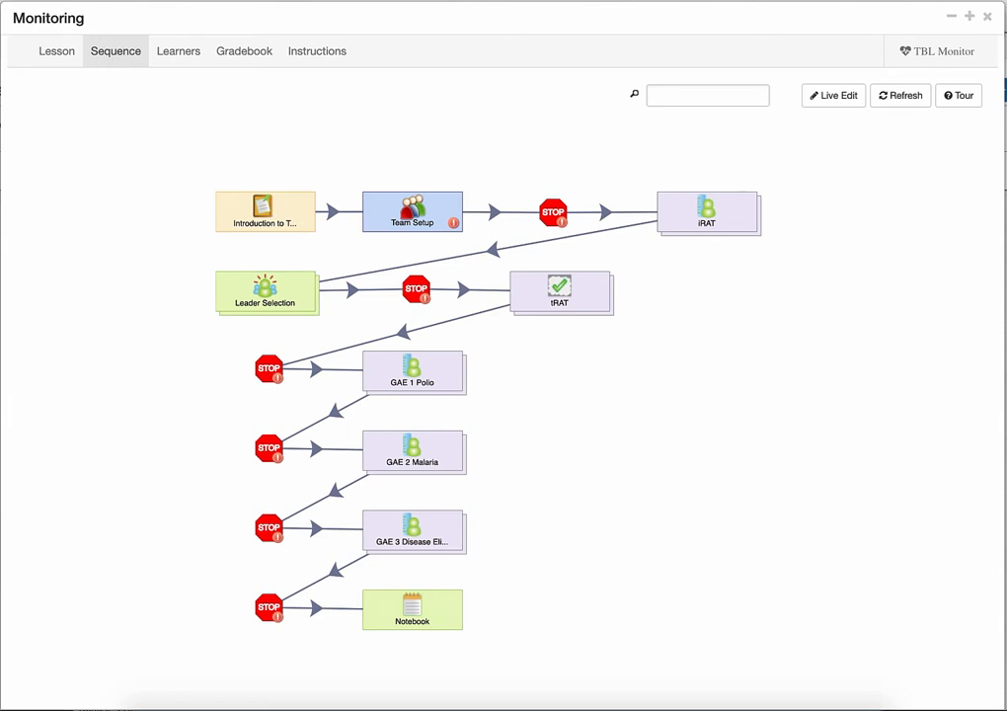
pyautogui.moveTo(550, 252)
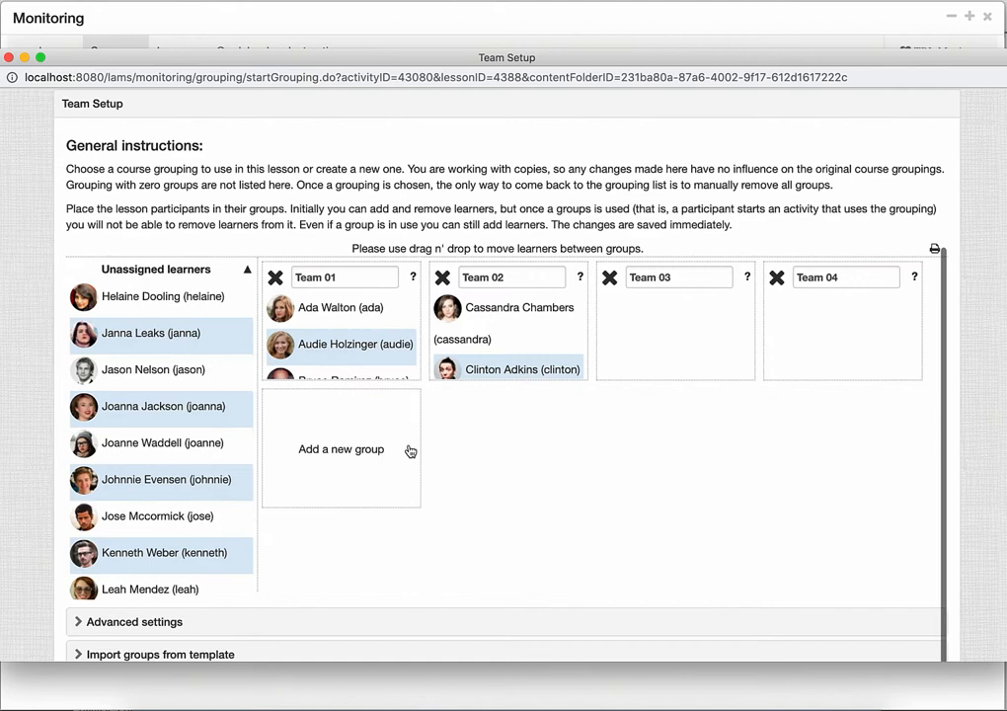
# Expand Import groups from template, then download and open the grouping template .xls
pyautogui.scroll(-3)
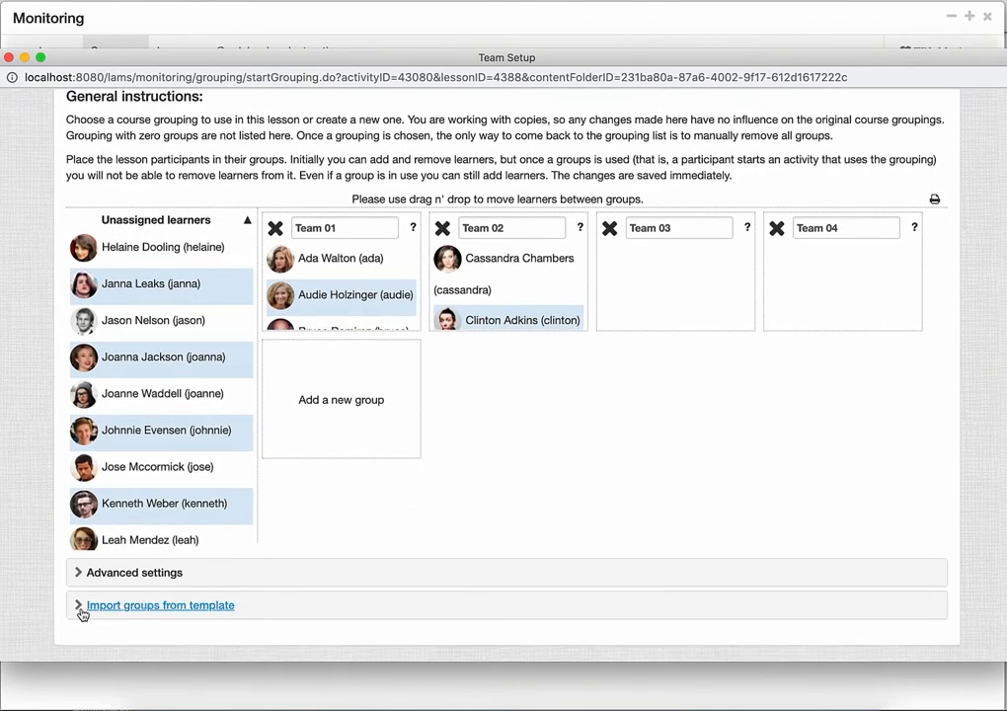
pyautogui.click(160, 605)
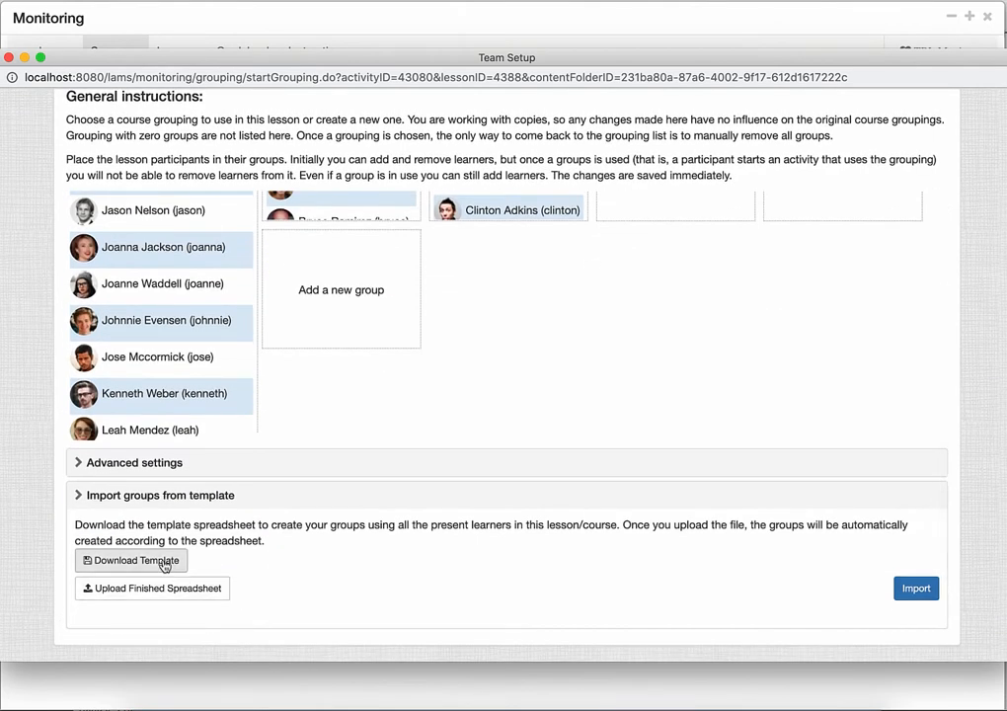
pyautogui.click(130, 561)
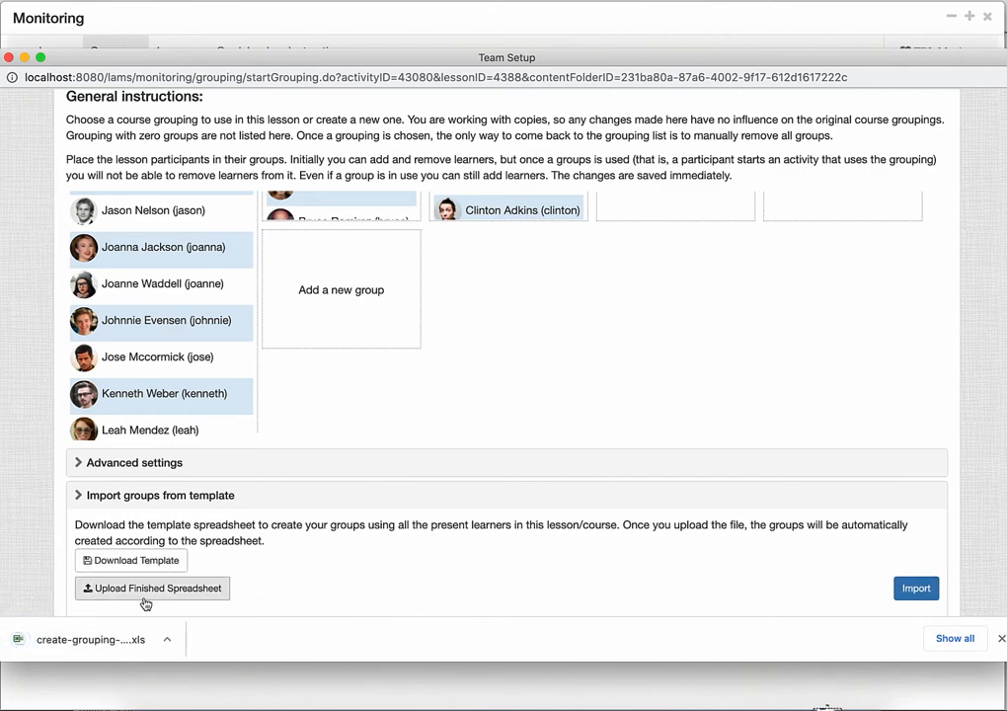
pyautogui.click(99, 636)
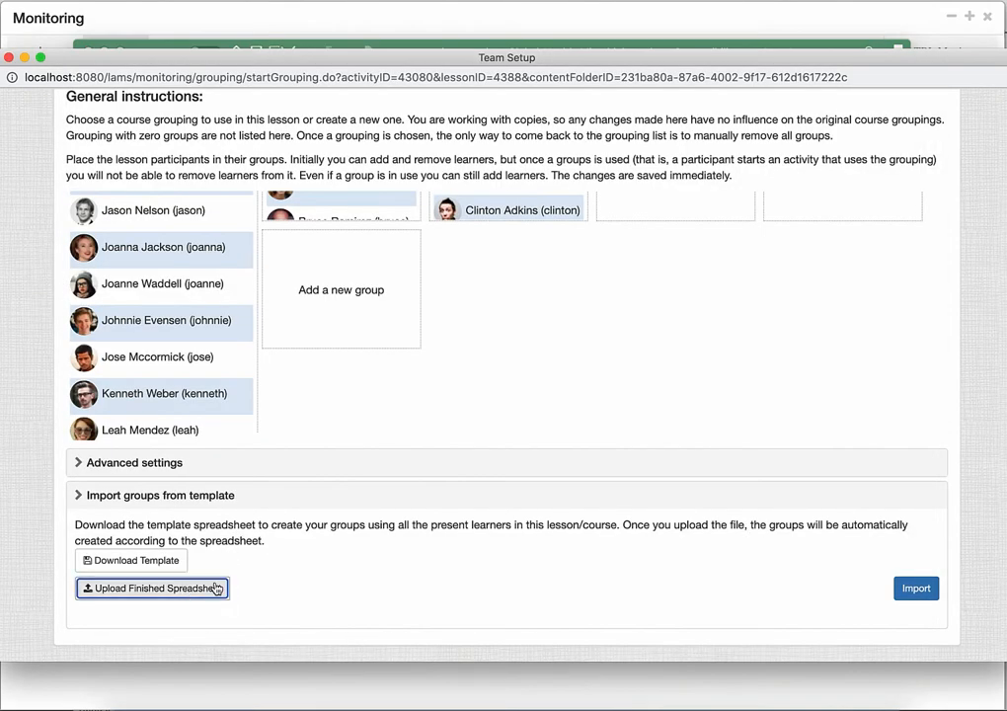
# Upload and import the filled-in template spreadsheet, confirming the success alert
pyautogui.click(151, 588)
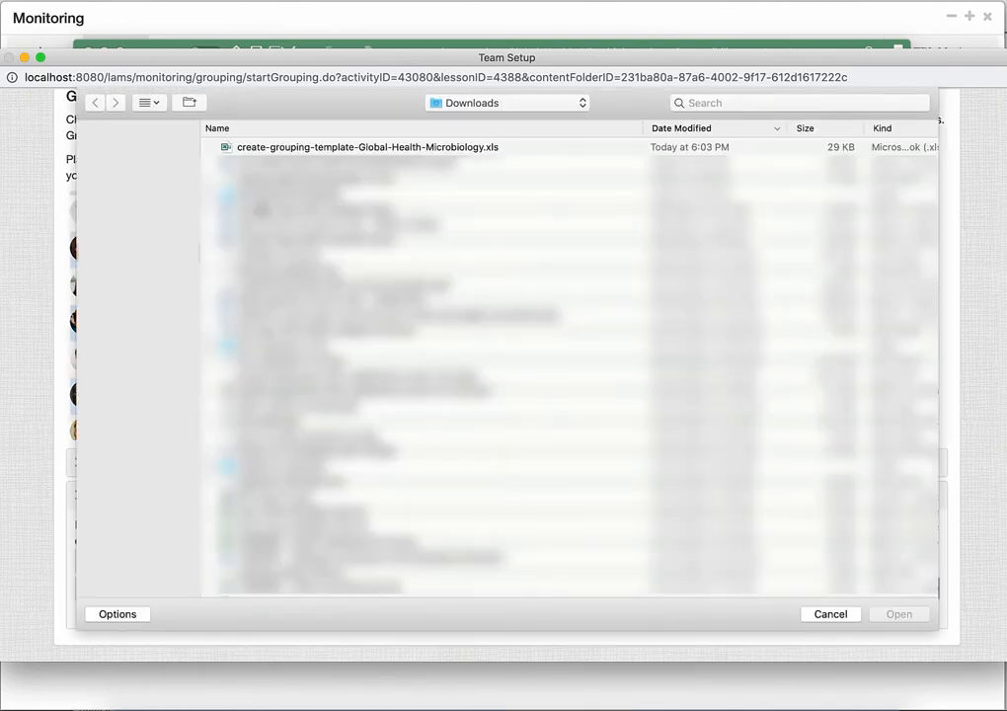
pyautogui.click(925, 614)
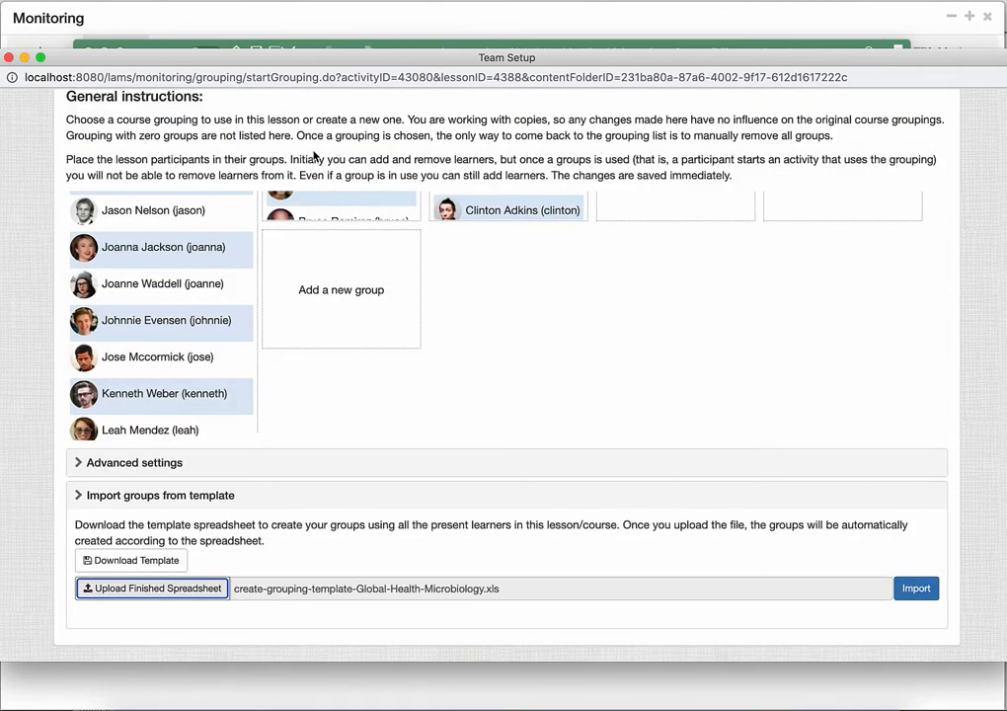
pyautogui.click(917, 588)
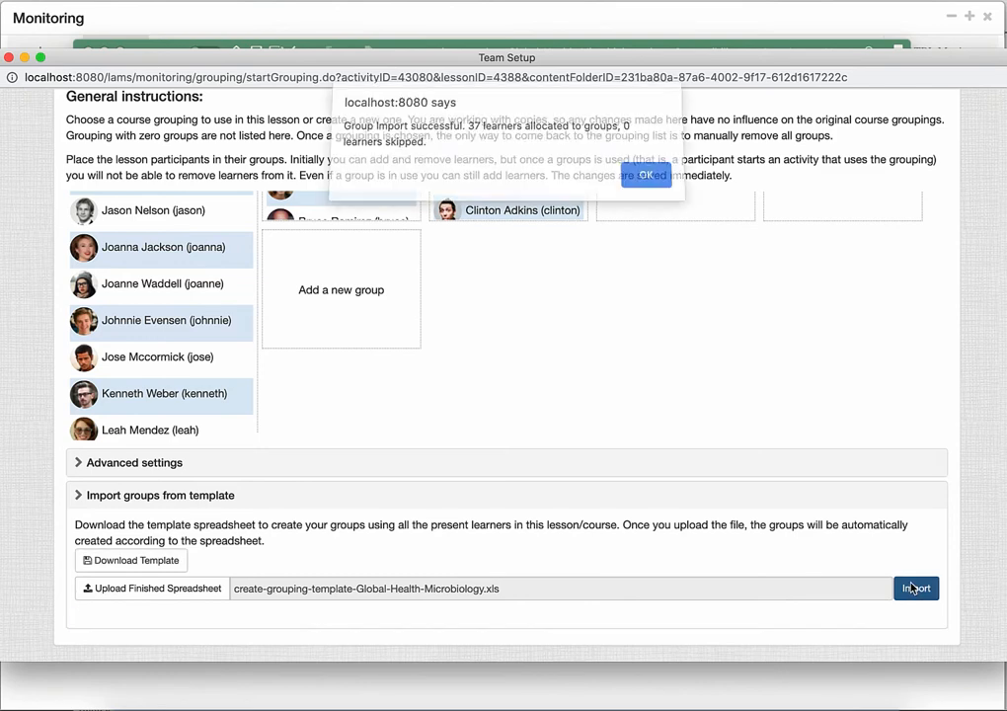
pyautogui.click(646, 175)
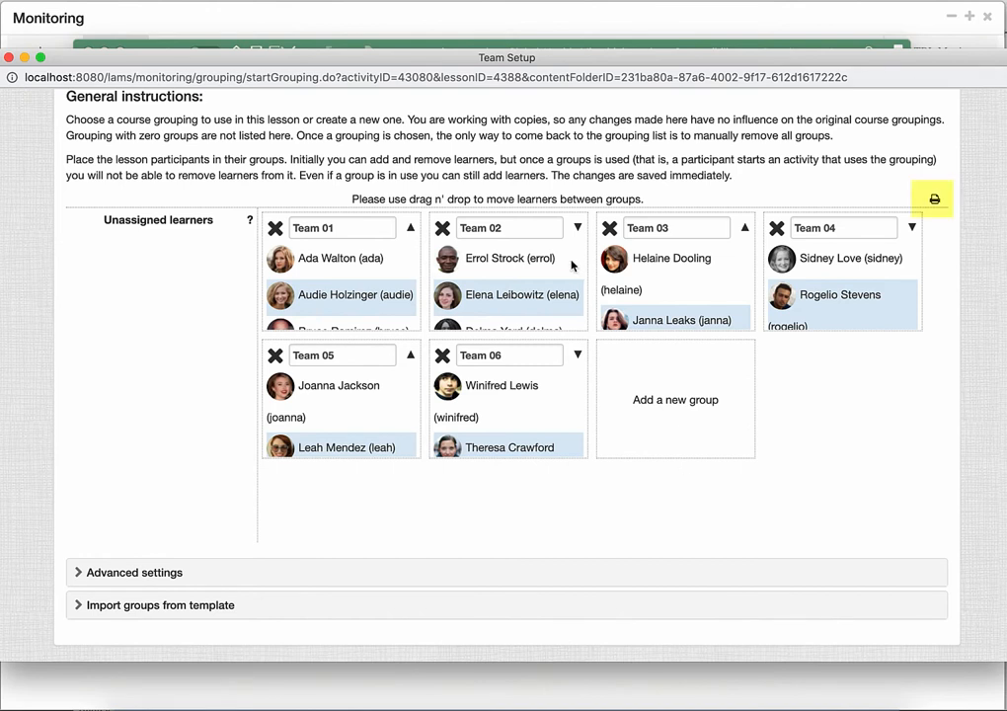
# Save the teams from Advanced settings as course grouping 'Teams for semester' and dismiss the confirmation
pyautogui.click(131, 572)
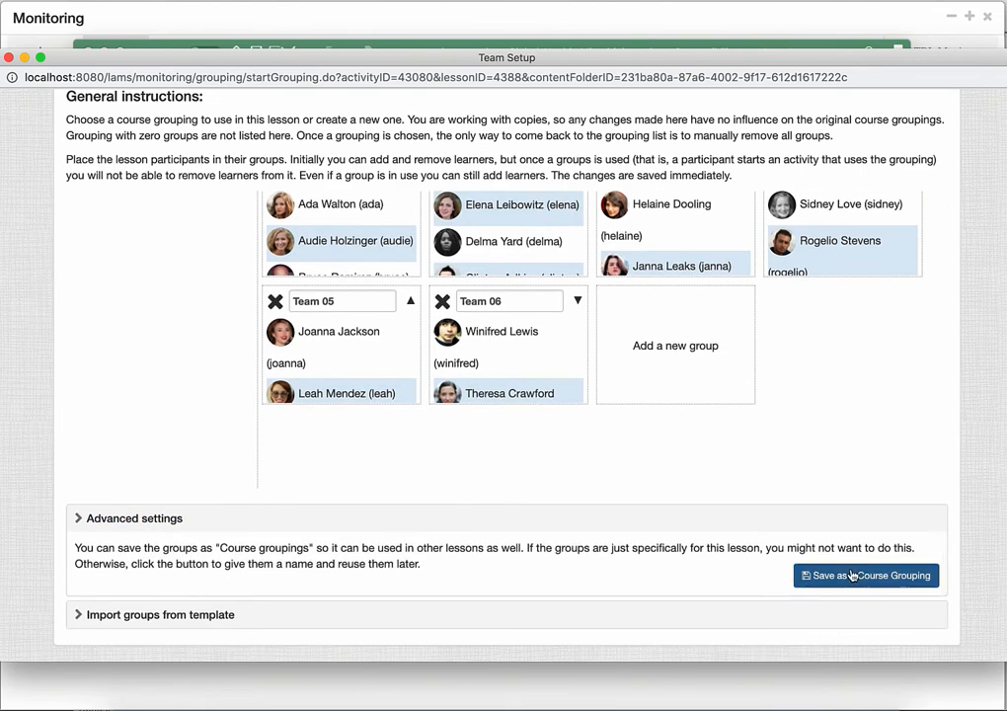
pyautogui.click(865, 575)
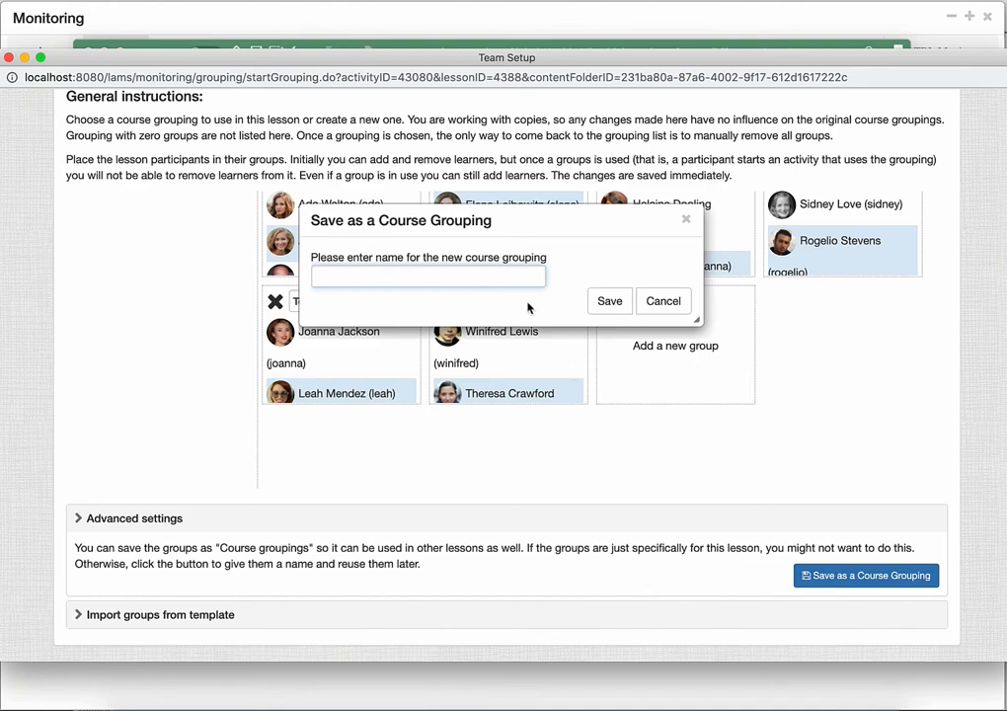
pyautogui.write('Teams for s')
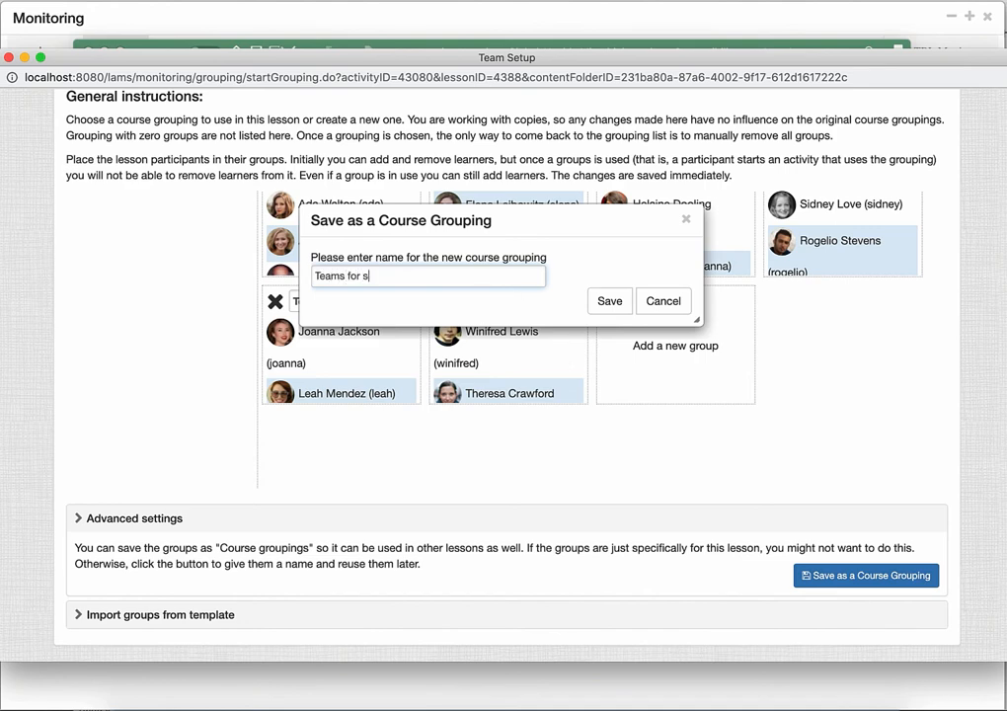
pyautogui.write('emester')
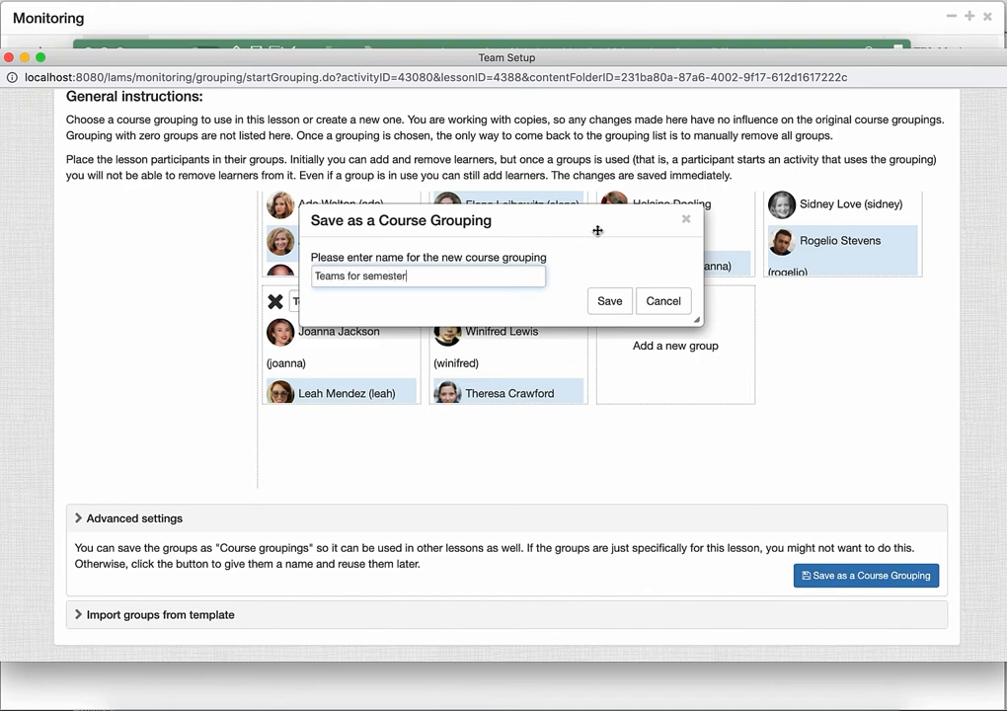
pyautogui.click(609, 300)
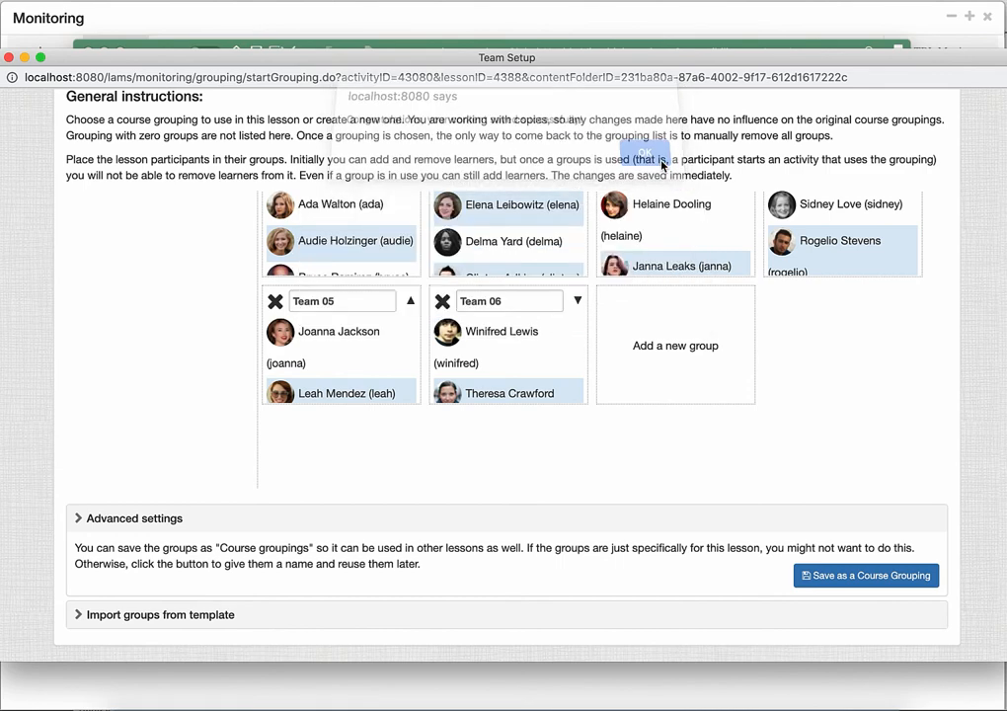
pyautogui.click(643, 151)
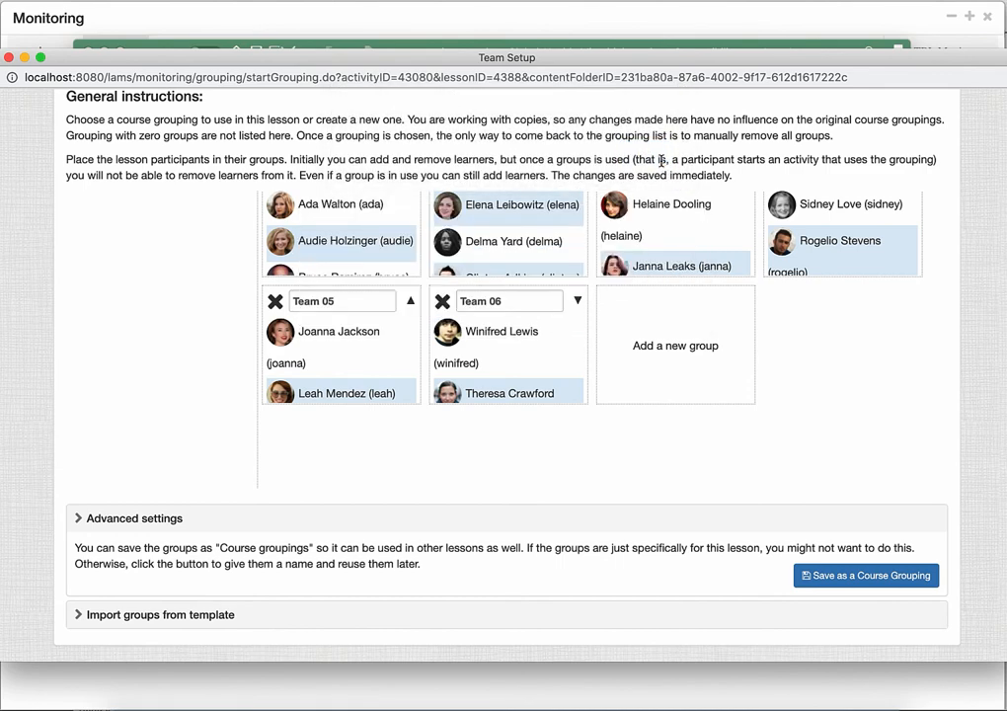